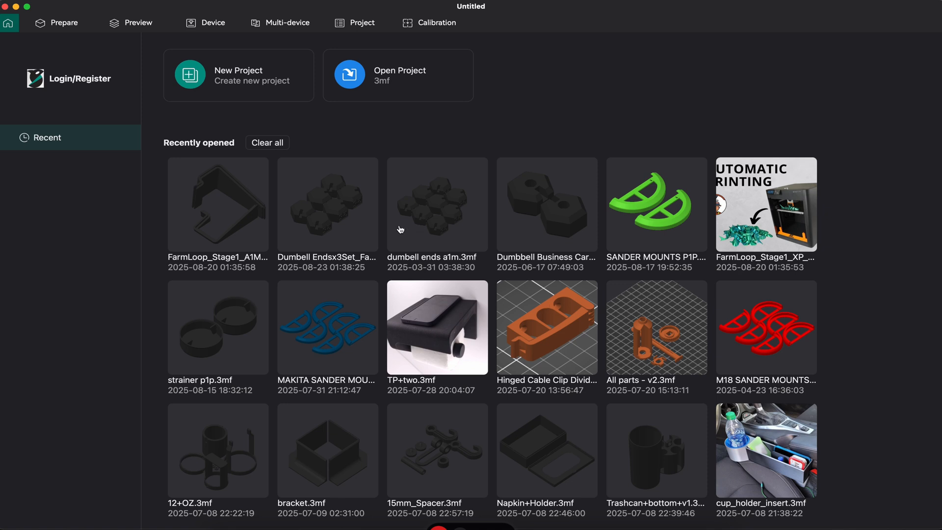
# Load 'dumbell ends a1m.3mf' from Recently opened into the Prepare view.
pyautogui.doubleClick(327, 204)
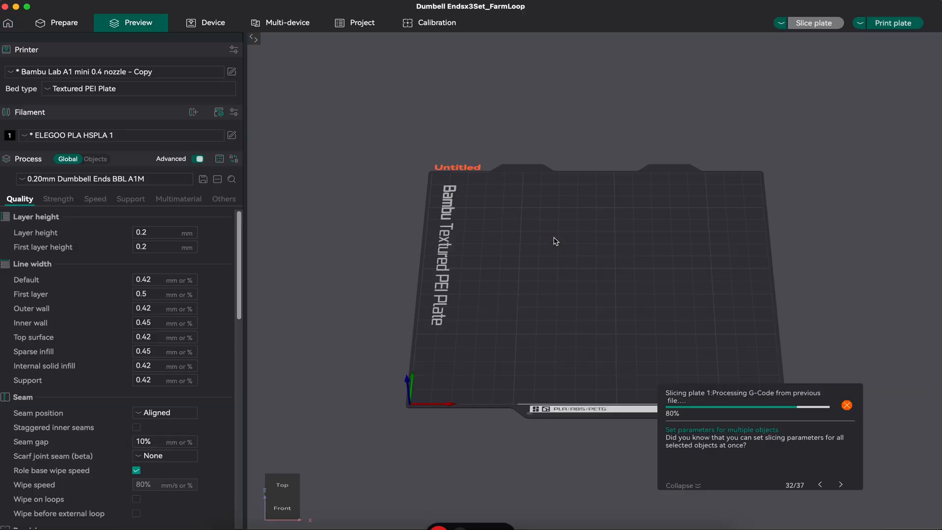
pyautogui.click(57, 22)
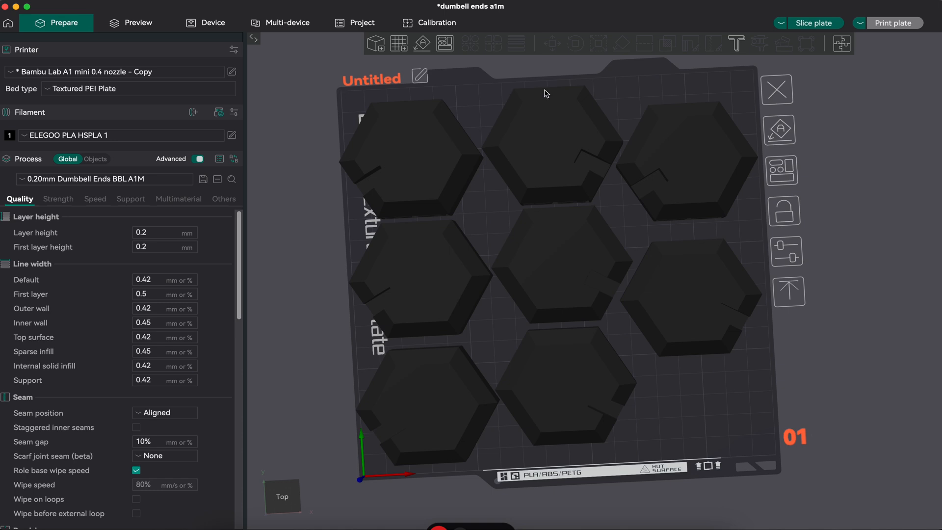
pyautogui.moveTo(567, 103)
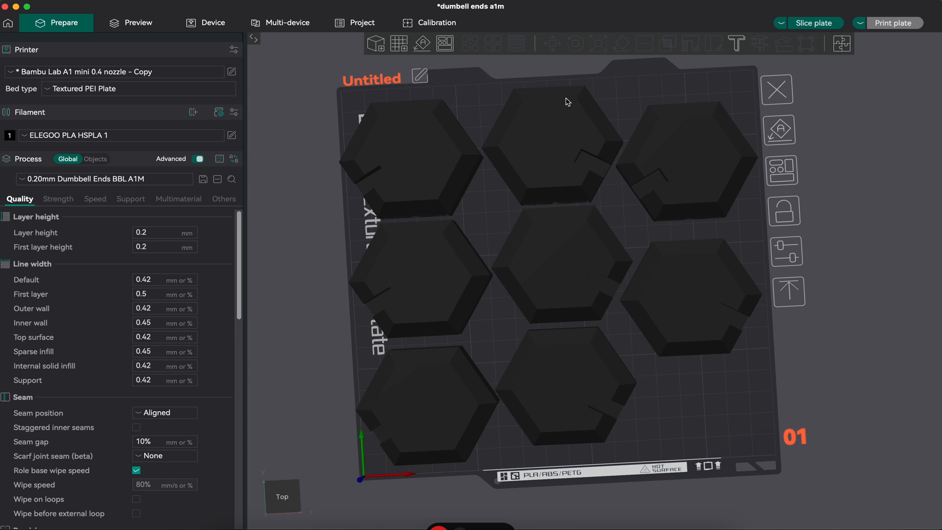
# Lay out six alternating left/right dumbbell heads, inspect a right head, then deselect it.
pyautogui.click(415, 150)
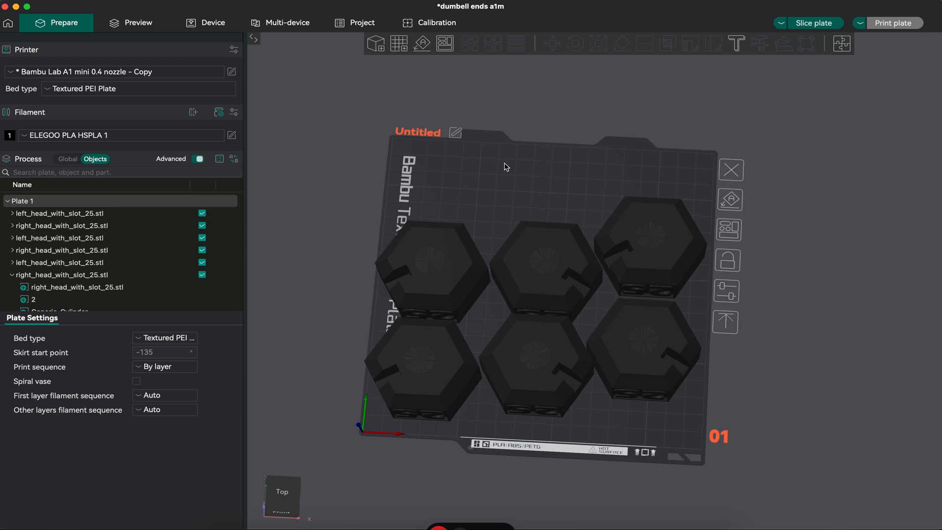
pyautogui.moveTo(642, 142)
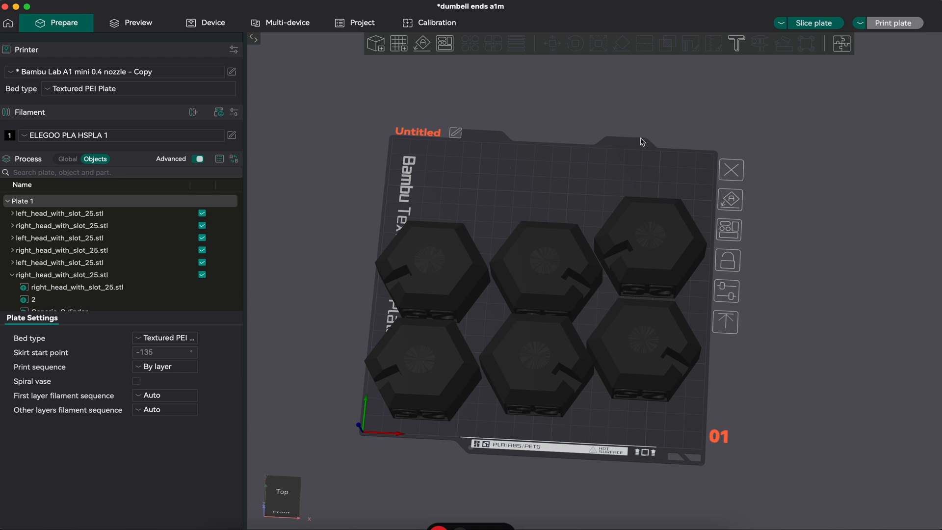
pyautogui.click(537, 361)
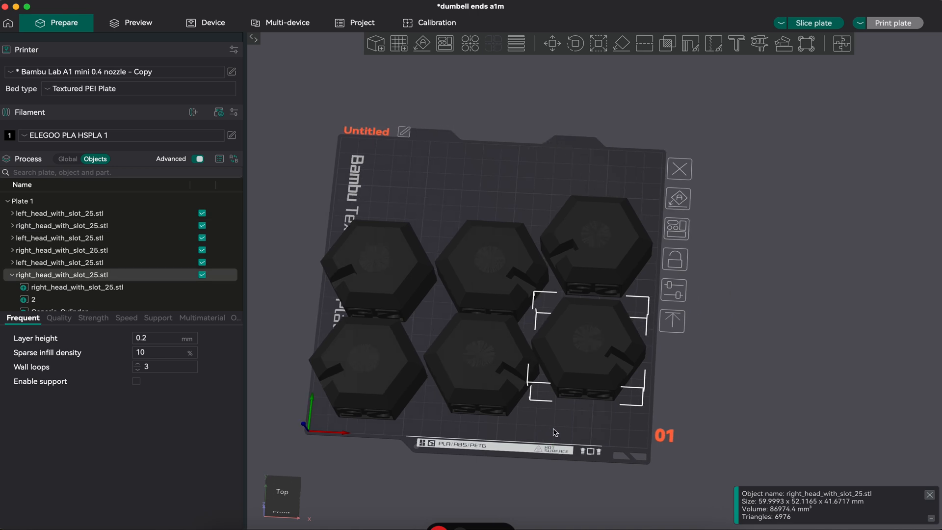
pyautogui.click(68, 159)
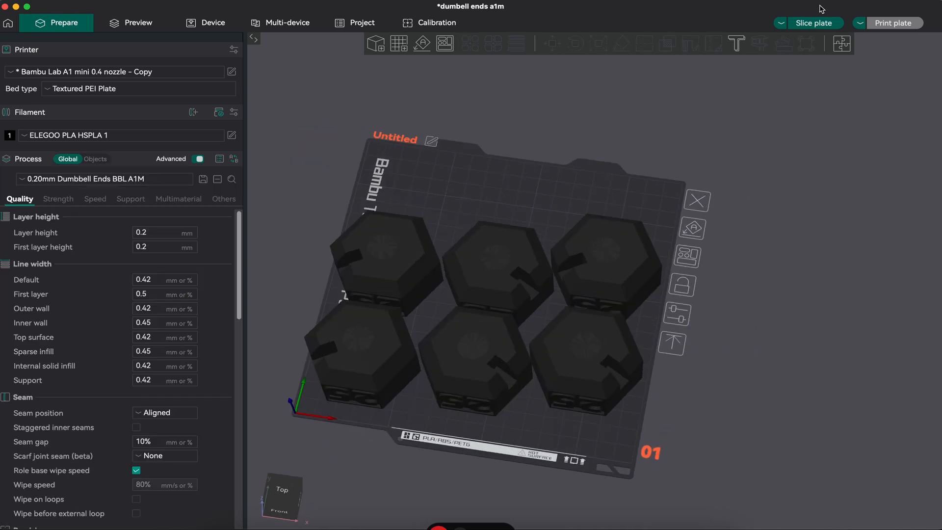
# Slice the six-head plate (about 6h24m, 161 g) and begin exporting the sliced file.
pyautogui.click(815, 24)
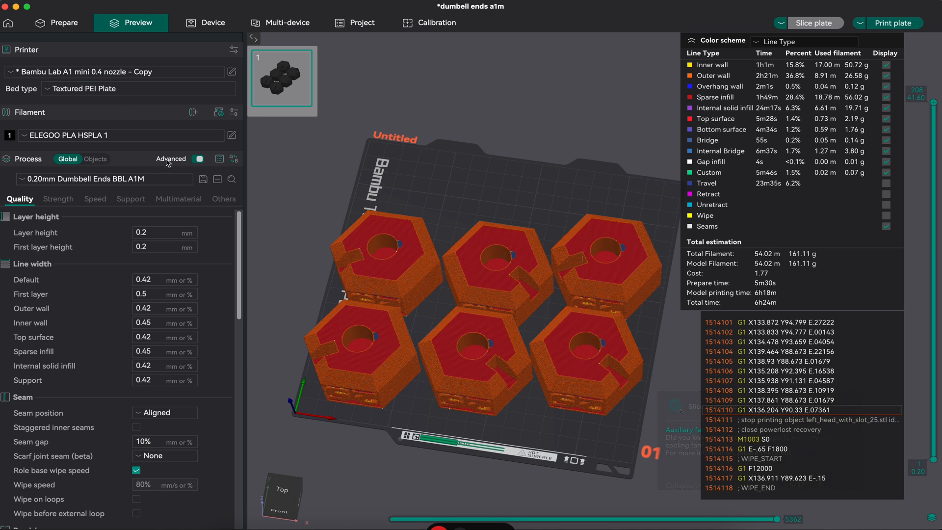
pyautogui.click(895, 22)
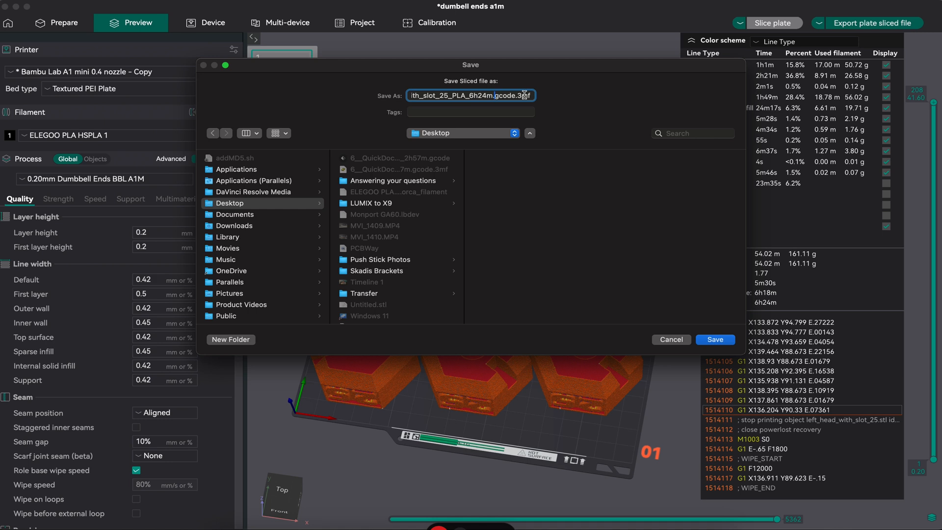
# Save the sliced plate file to the Desktop as 'dumbel'.
pyautogui.write('dumbell')
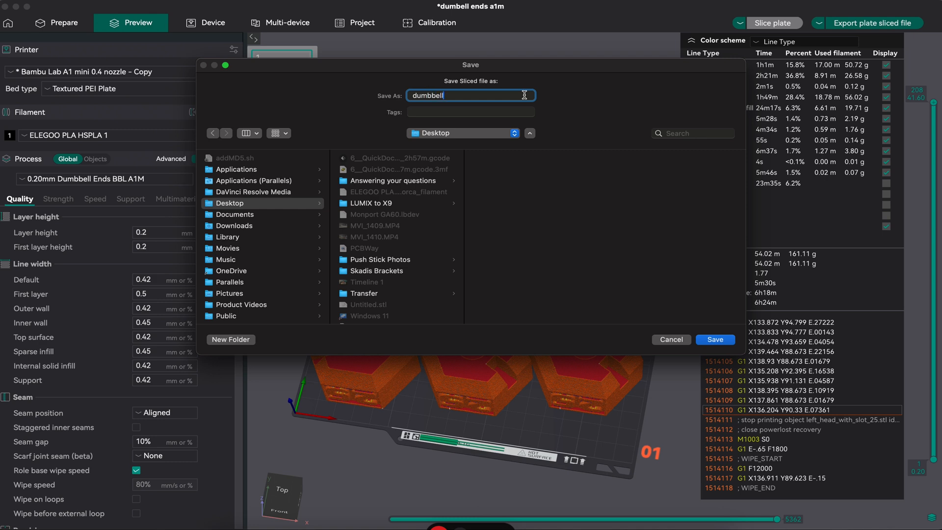
pyautogui.click(715, 340)
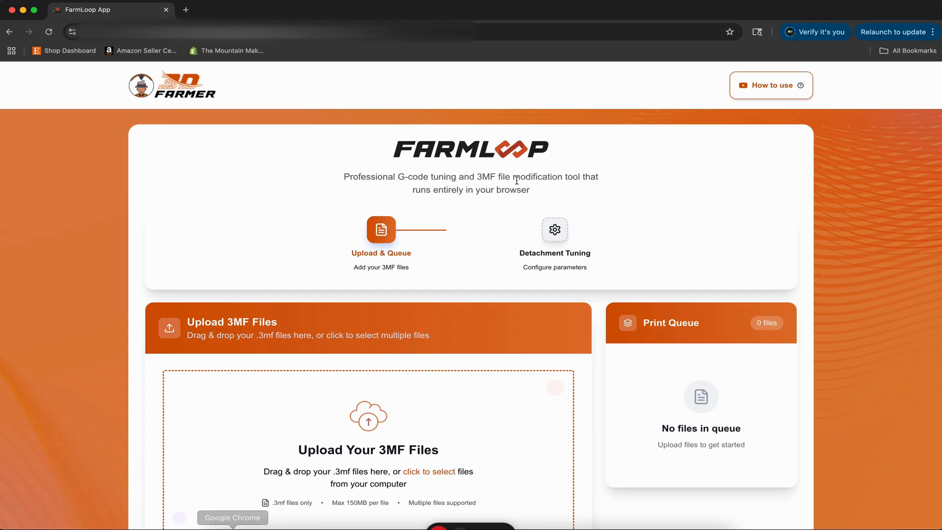
# Upload the sliced dumbbells 3MF into FarmLoop's queue (11.03 MB, A1 mini, 1 loop).
pyautogui.click(369, 471)
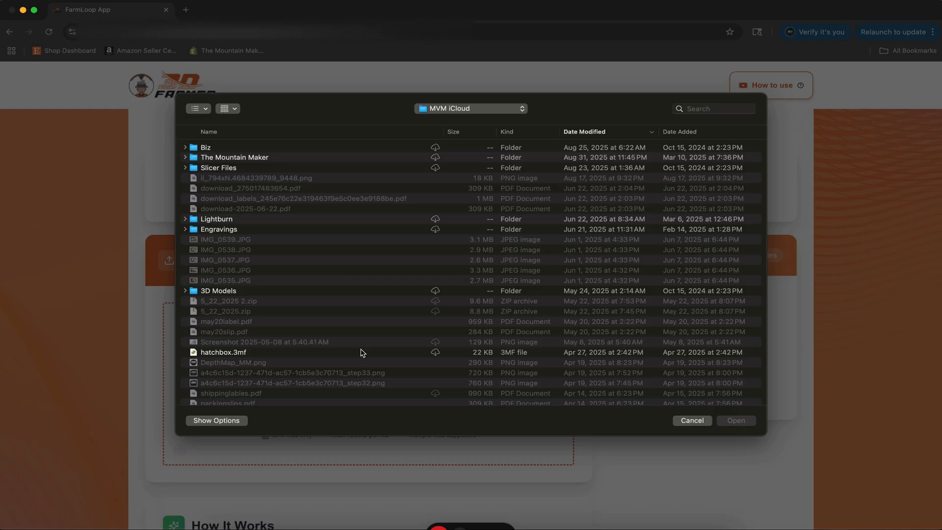
pyautogui.click(691, 420)
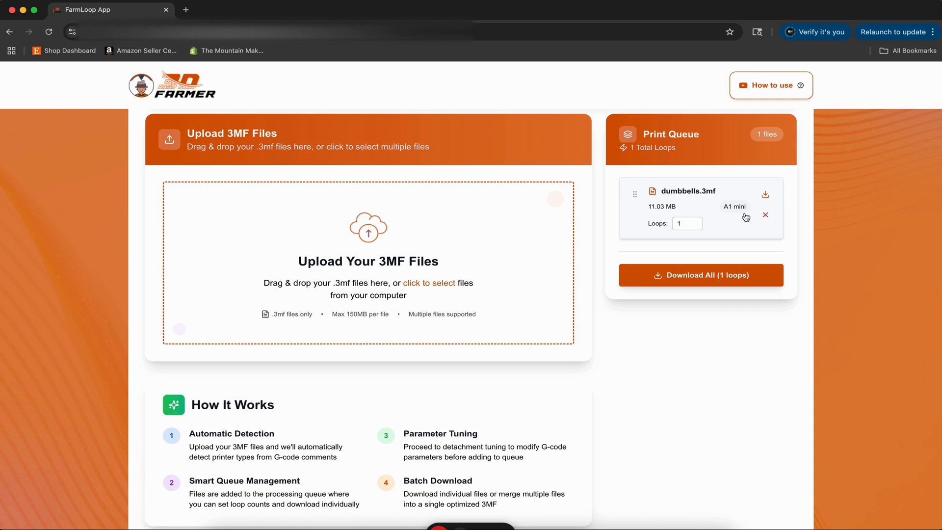
pyautogui.scroll(-3)
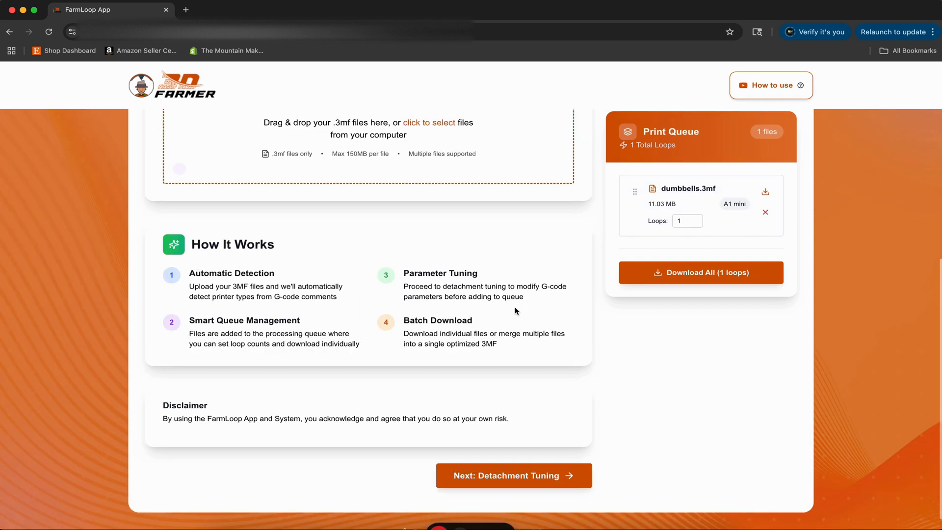
# Open detachment tuning for dumbbells.3mf and choose Push instead of Lift mode.
pyautogui.click(514, 475)
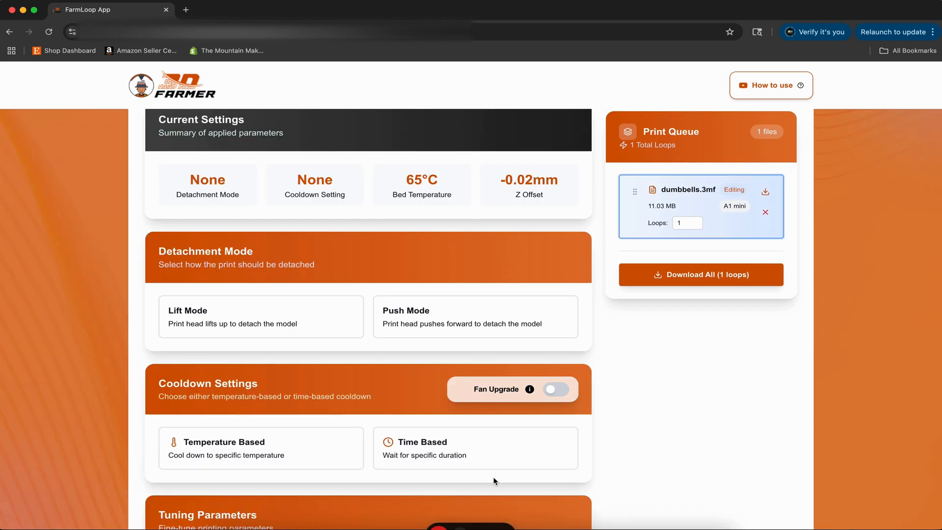
pyautogui.scroll(-3)
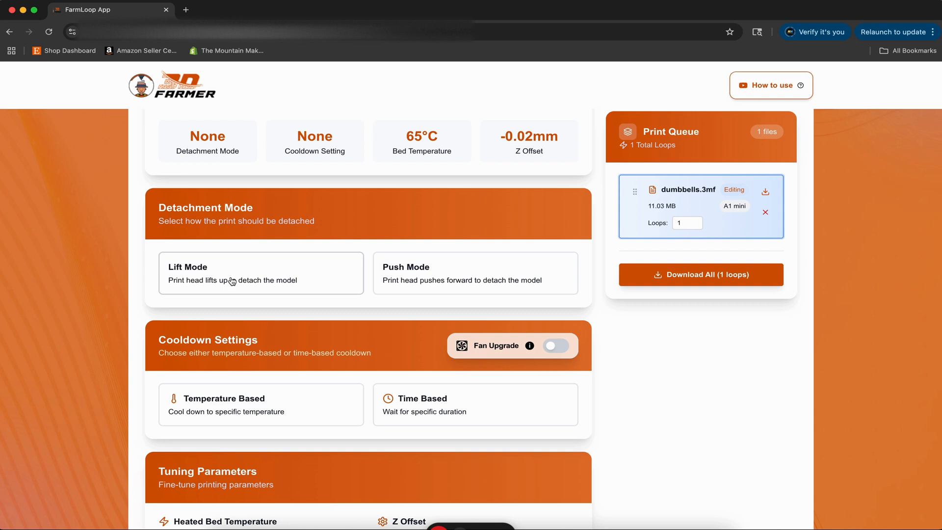
pyautogui.click(260, 273)
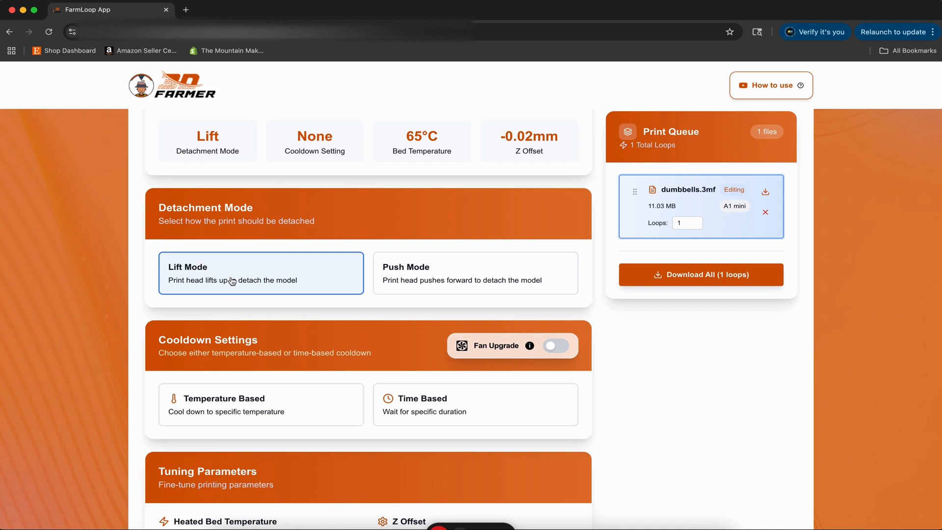
pyautogui.moveTo(232, 280)
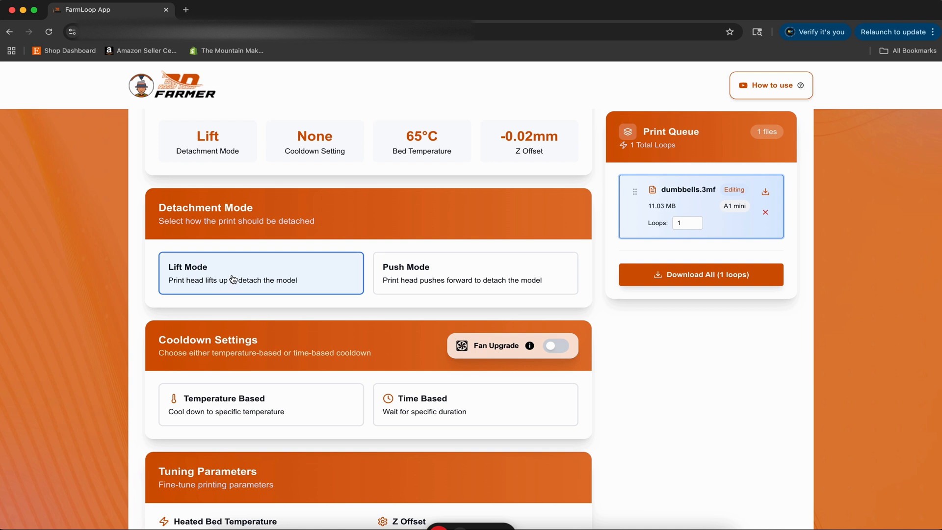
pyautogui.click(475, 273)
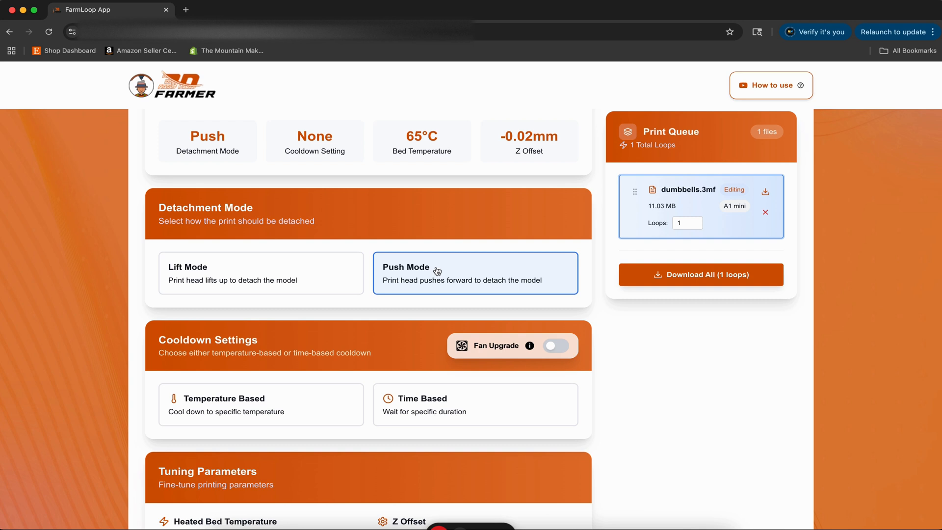
pyautogui.moveTo(422, 284)
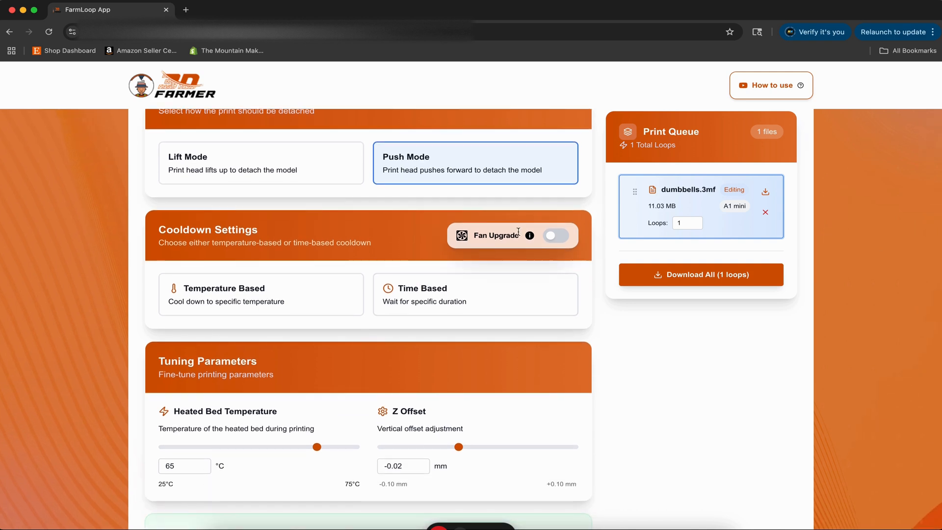
# Choose temperature-based cooldown with the slider at 30 °C, leaving Fan Upgrade off.
pyautogui.click(556, 235)
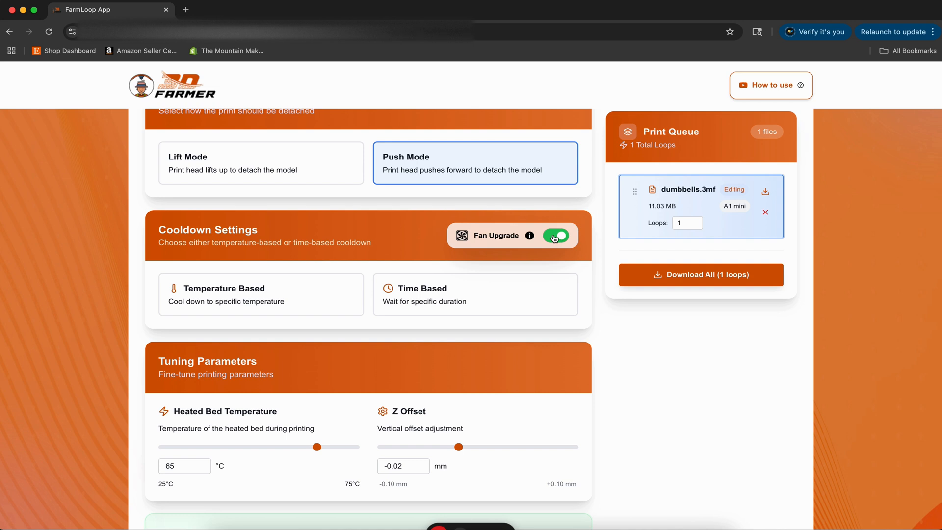
pyautogui.click(559, 235)
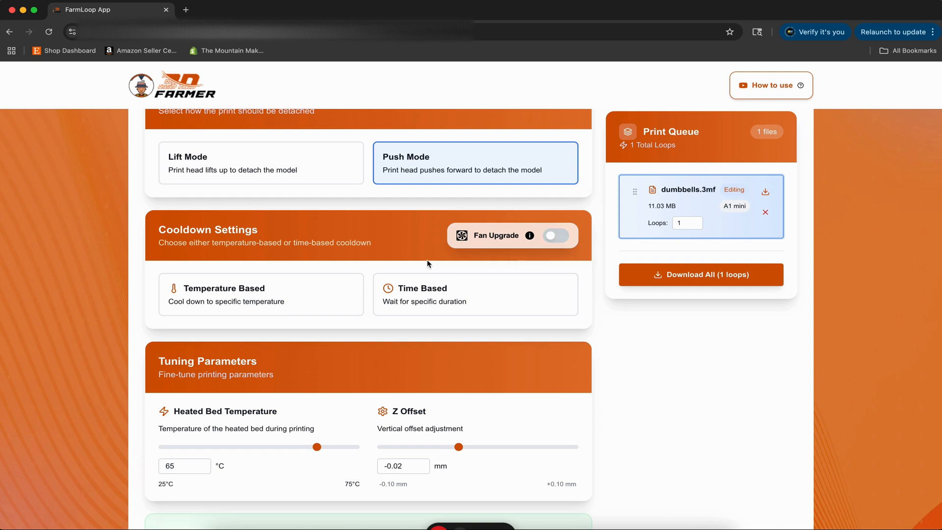
pyautogui.click(261, 295)
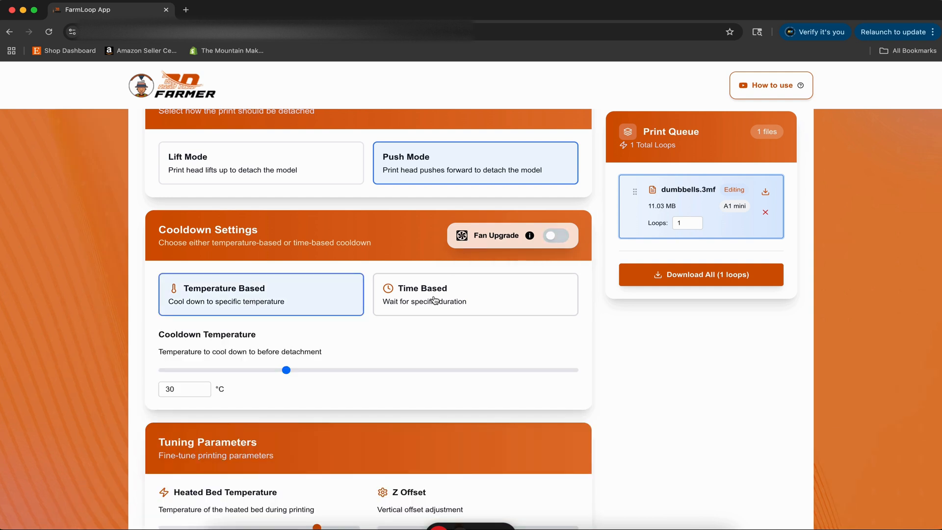
pyautogui.click(475, 294)
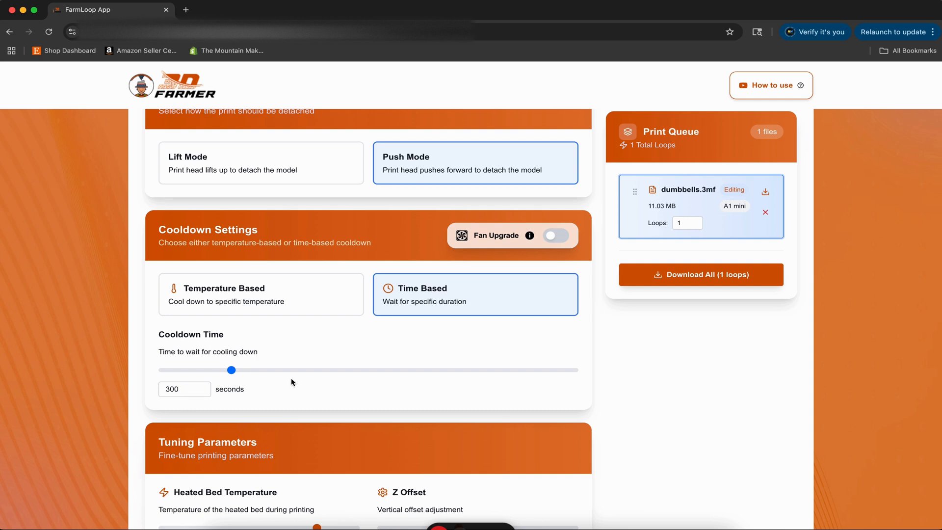
pyautogui.moveTo(309, 328)
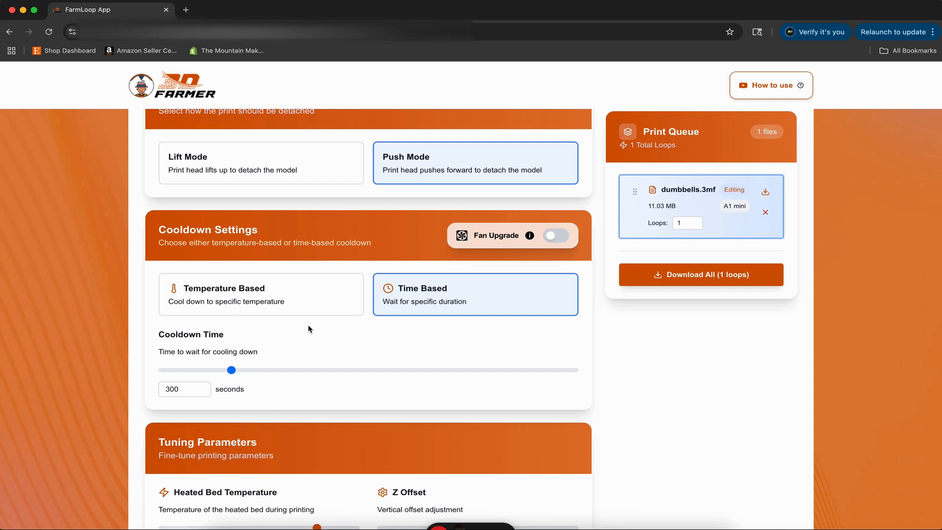
pyautogui.click(260, 294)
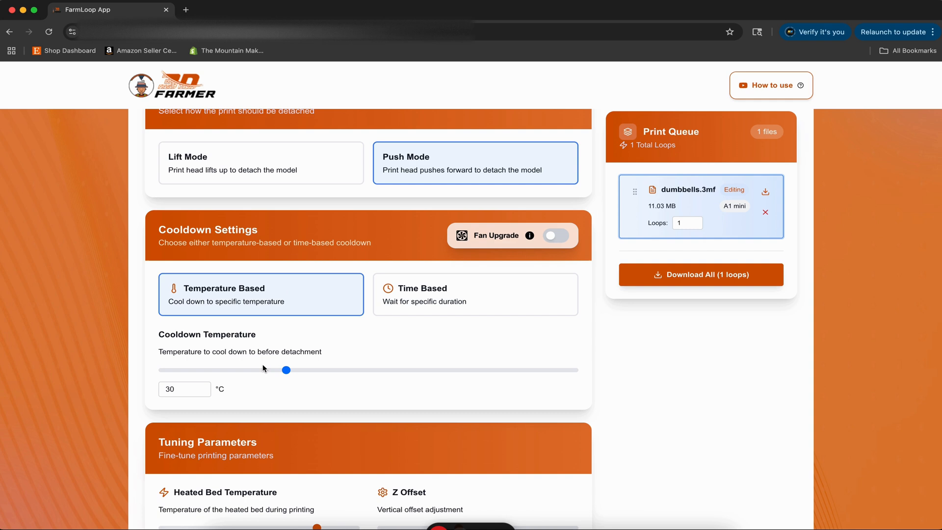
pyautogui.moveTo(286, 370); pyautogui.dragTo(264, 370)
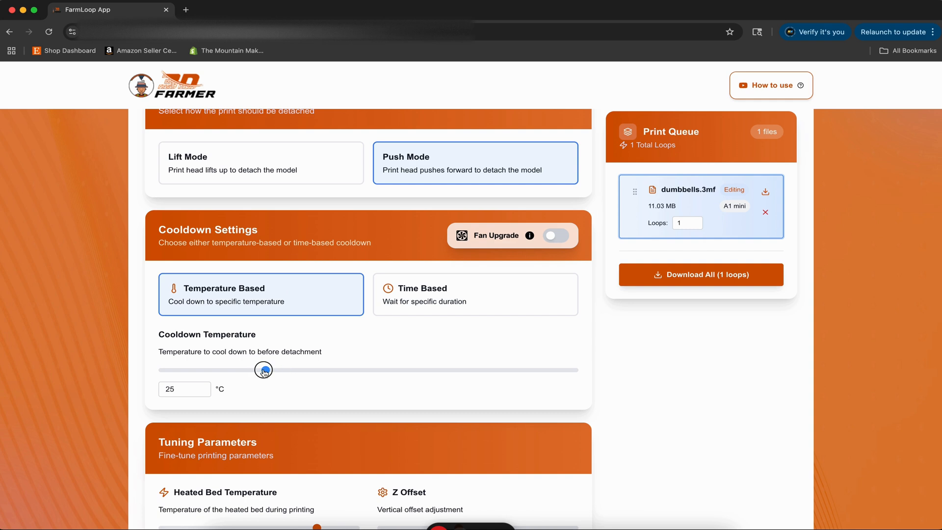
pyautogui.moveTo(263, 370); pyautogui.dragTo(284, 369)
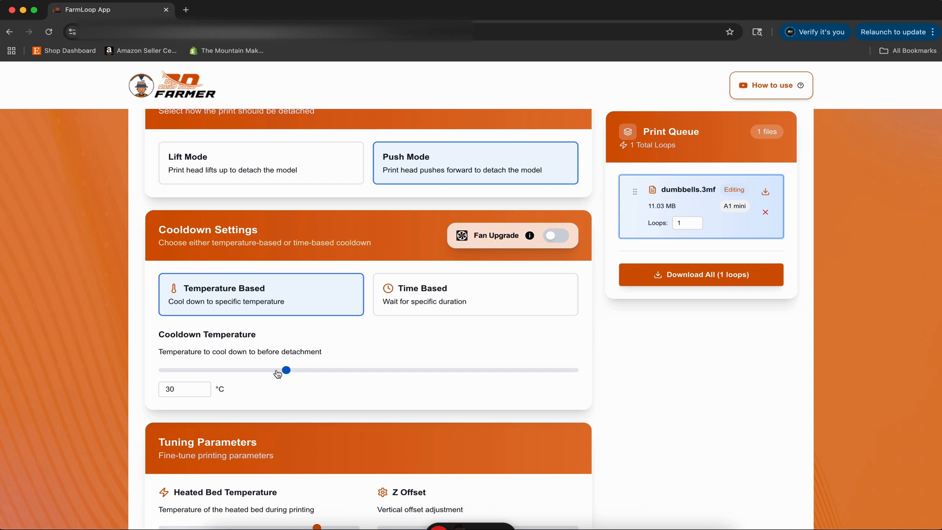
pyautogui.scroll(-3)
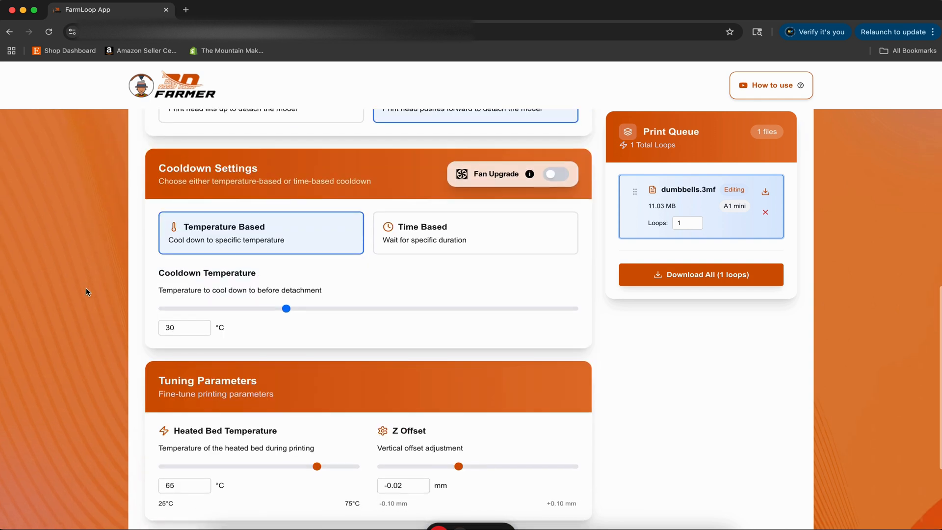
pyautogui.scroll(-3)
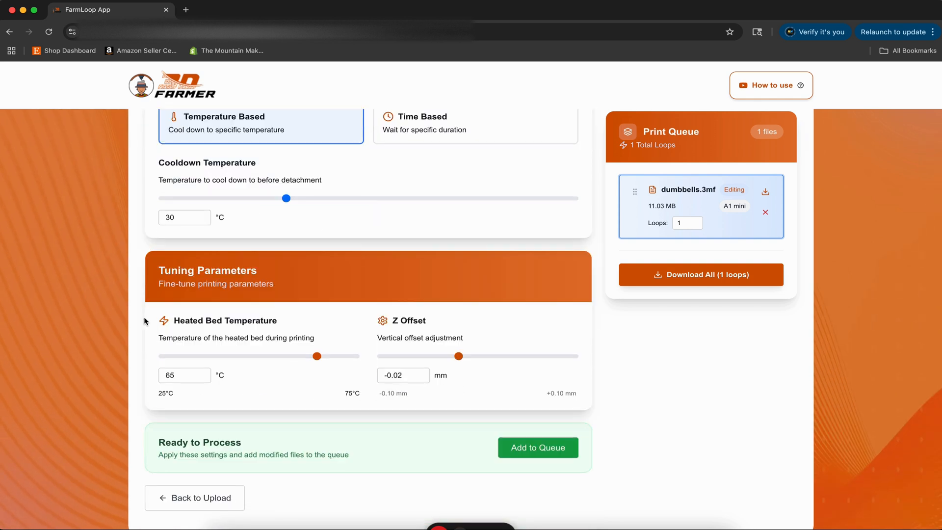
pyautogui.moveTo(303, 284)
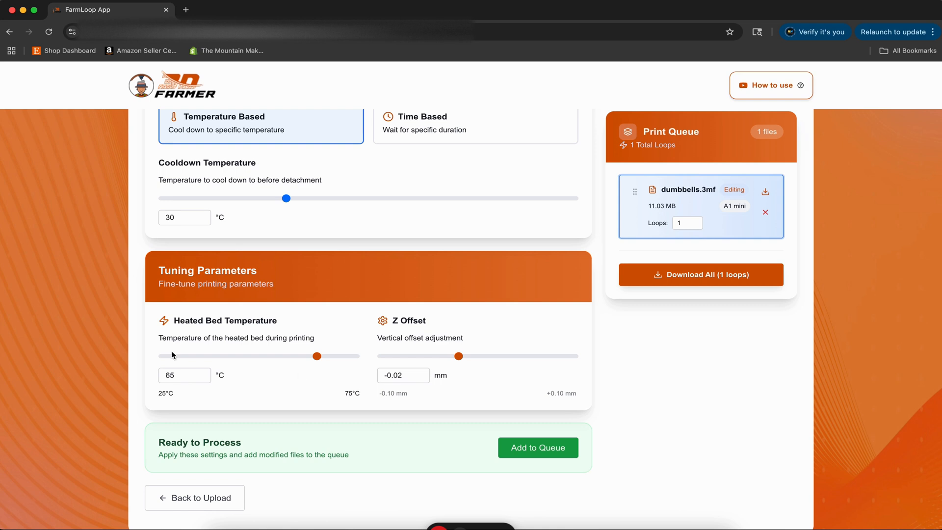
pyautogui.moveTo(385, 335)
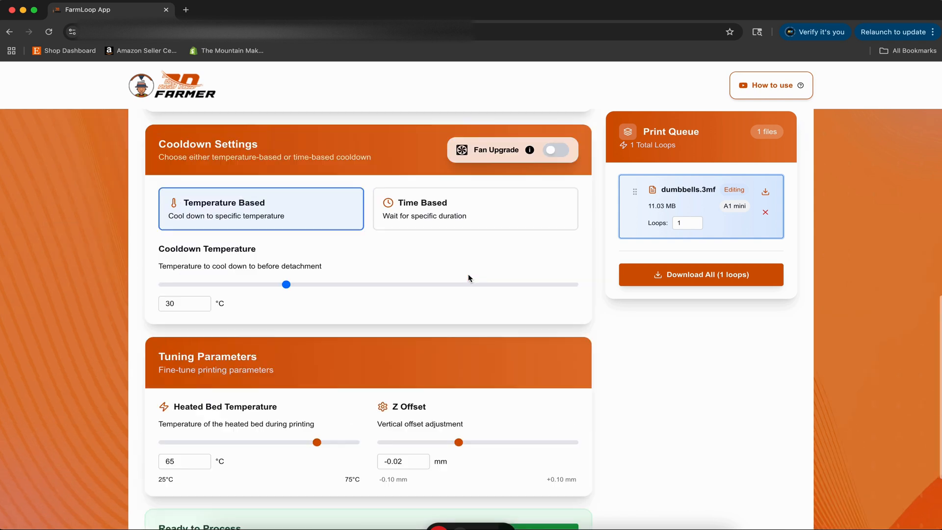
# Queue the tuned dumbbells file and raise its loop count from 1 to 6.
pyautogui.scroll(-3)
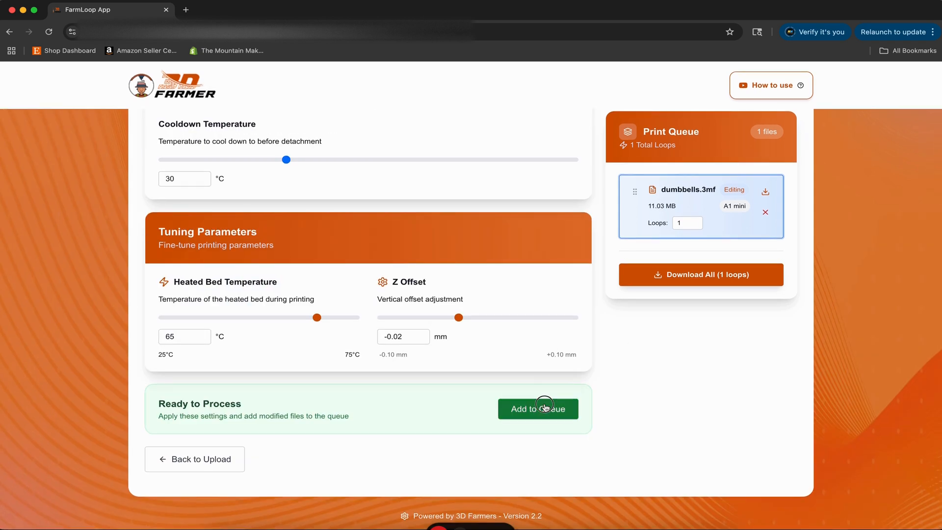
pyautogui.click(537, 409)
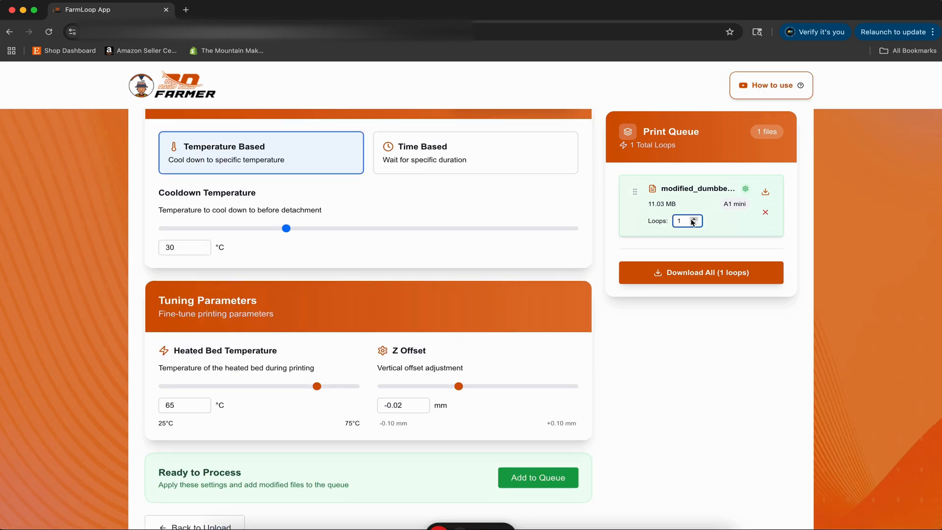
pyautogui.click(693, 218)
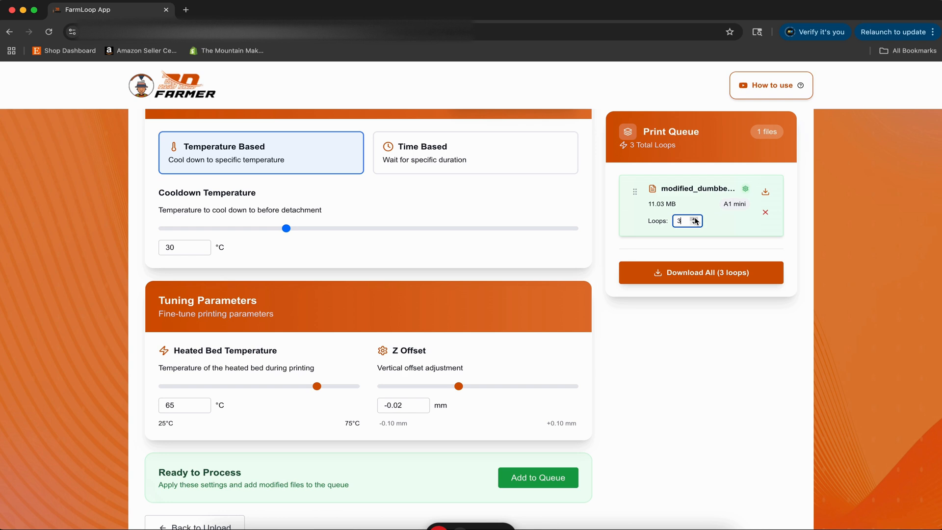
pyautogui.moveTo(693, 214)
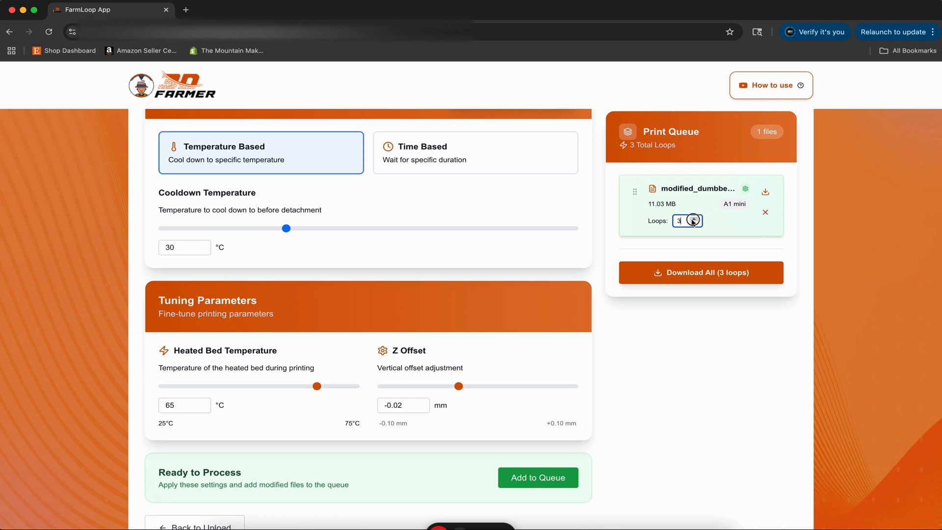
pyautogui.click(694, 218)
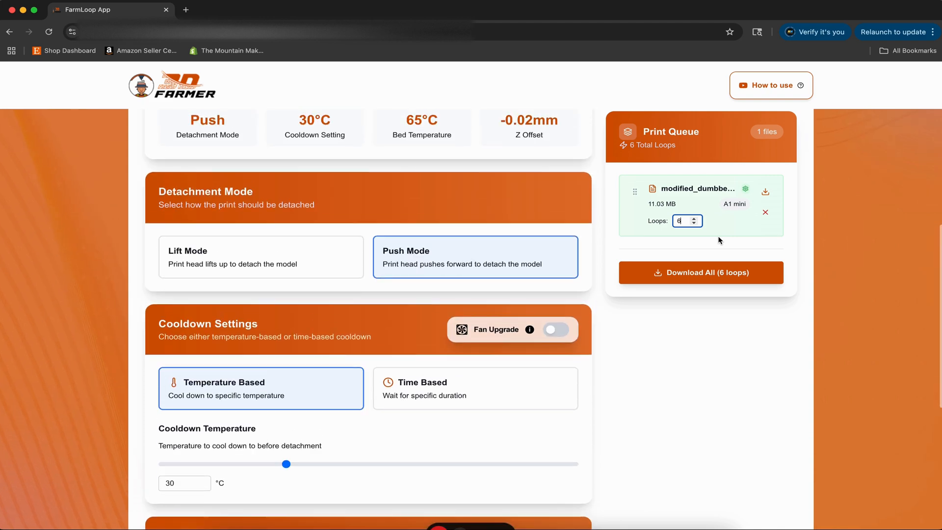
pyautogui.scroll(-3)
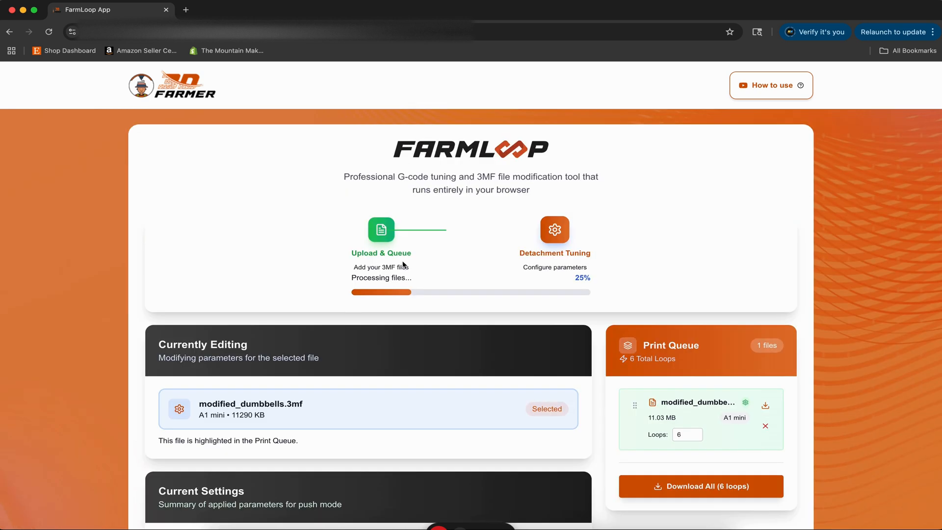
pyautogui.moveTo(449, 278)
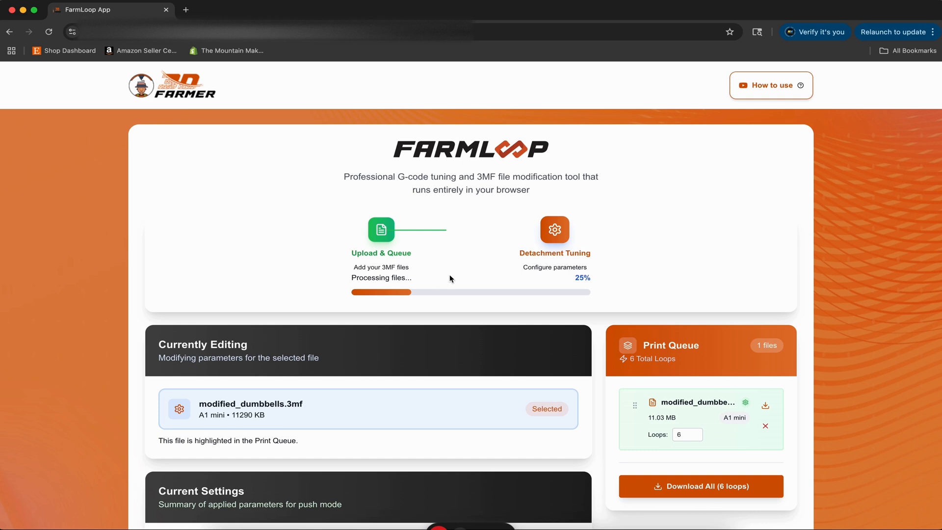
pyautogui.moveTo(642, 263)
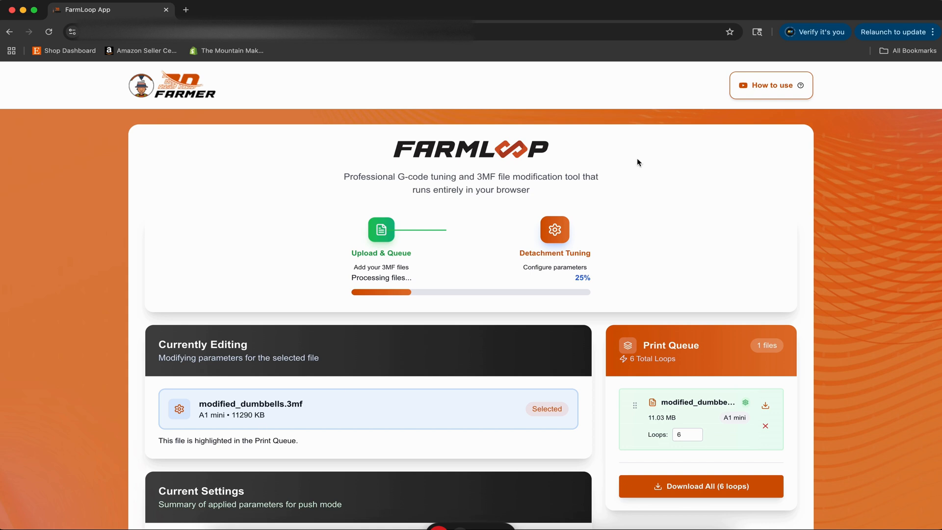
pyautogui.moveTo(687, 232)
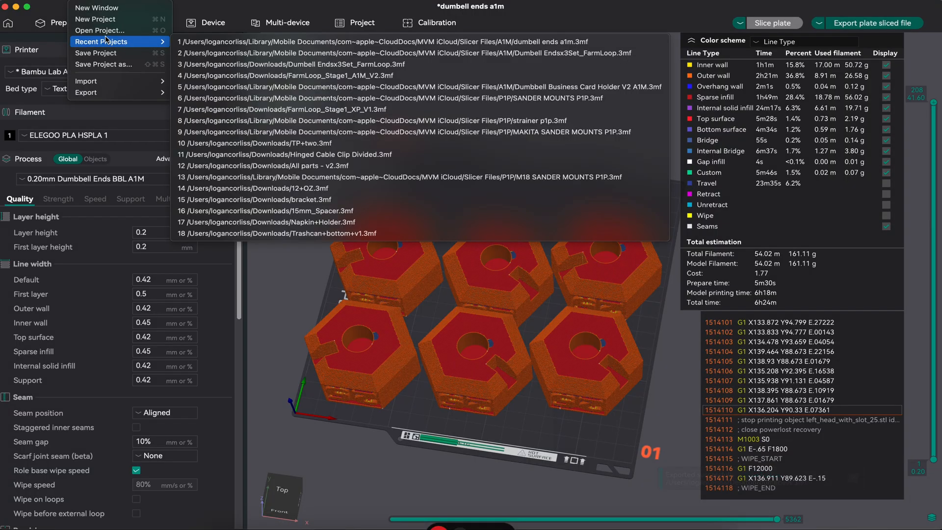
# Start opening another project and discard the dumbbell ends project's unsaved changes.
pyautogui.click(101, 30)
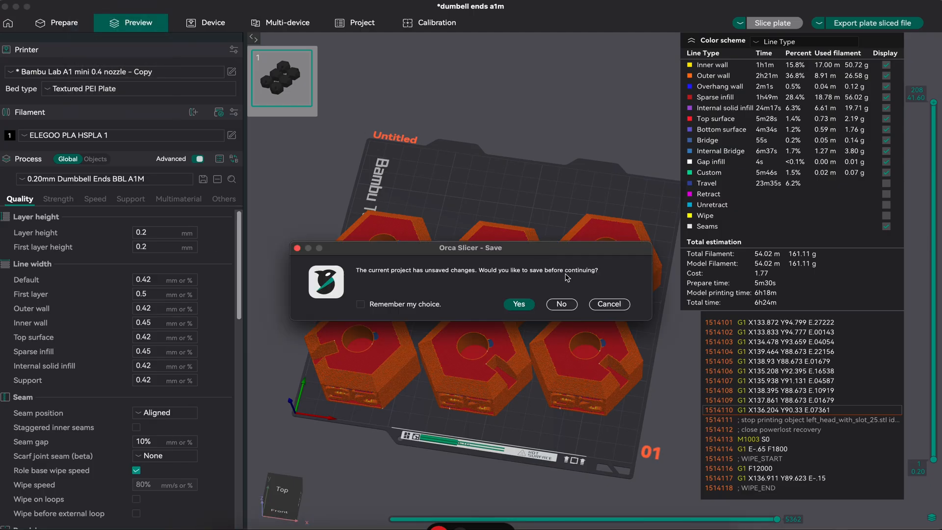
pyautogui.click(518, 304)
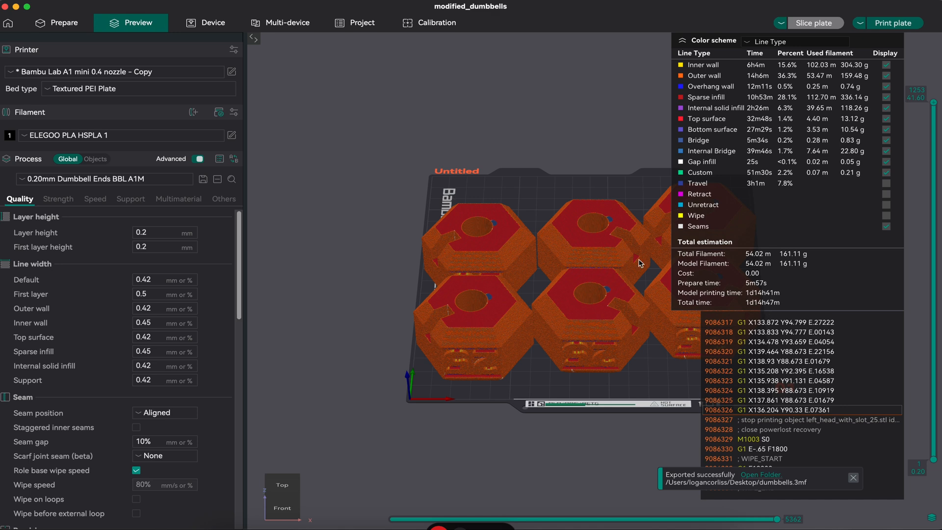
pyautogui.moveTo(809, 271)
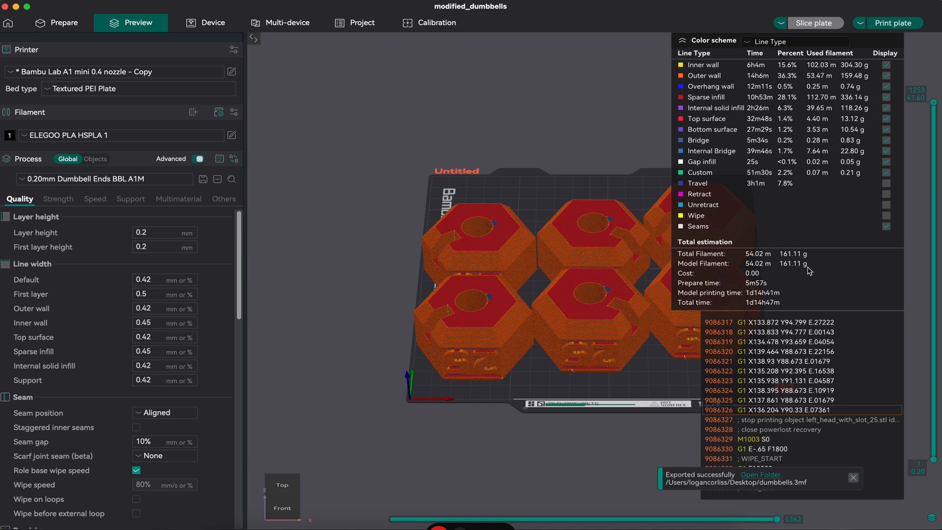
pyautogui.moveTo(655, 266)
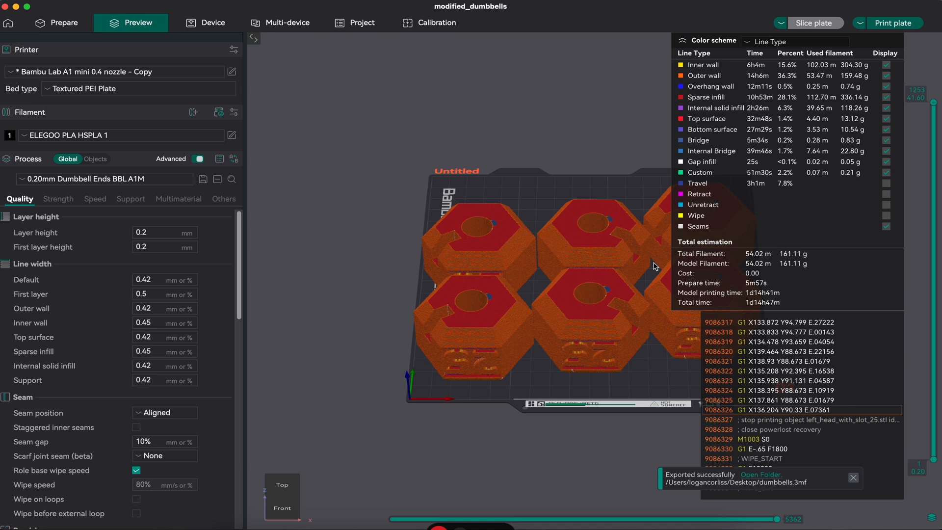
pyautogui.moveTo(895, 23)
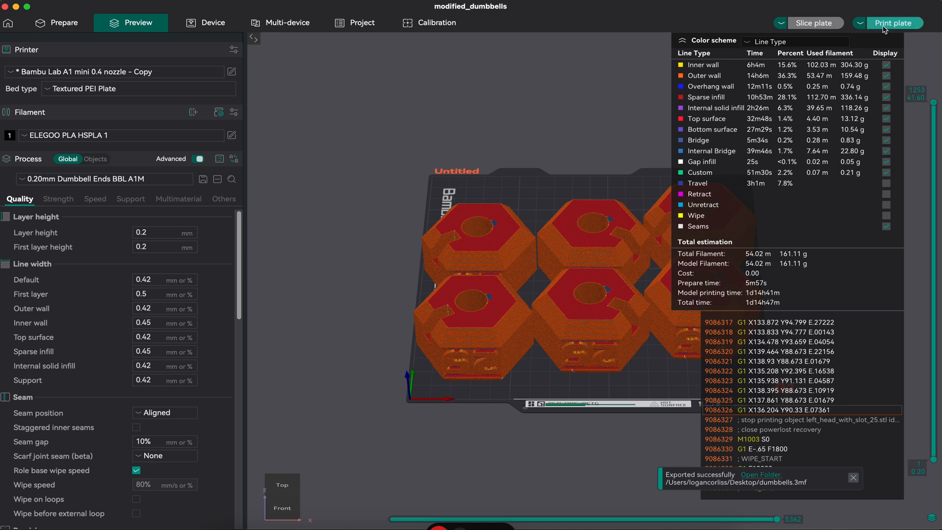
# Send the modified_dumbbells plate to printer A1M-3 (LAN) with bed leveling enabled.
pyautogui.click(893, 22)
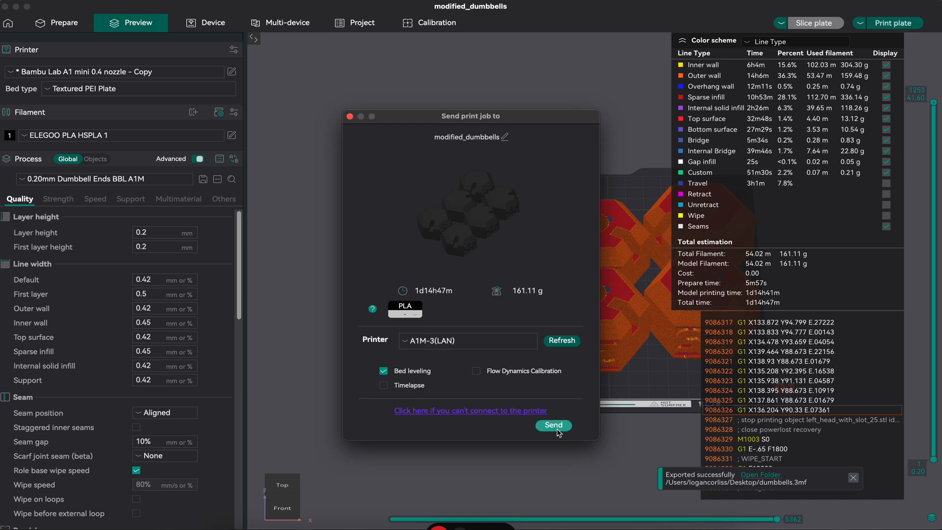
pyautogui.click(552, 426)
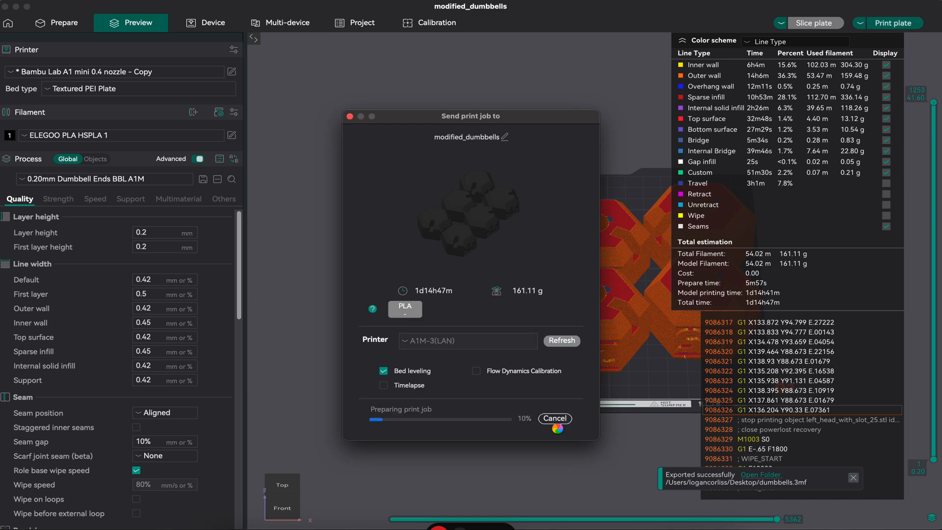